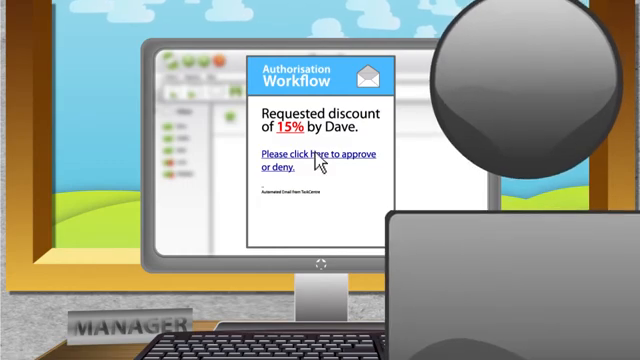
pyautogui.click(304, 154)
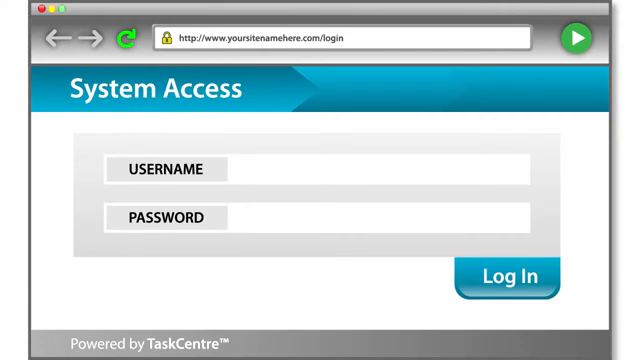
pyautogui.write('Admin')
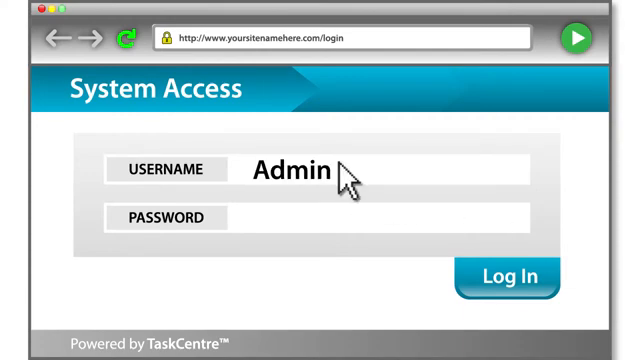